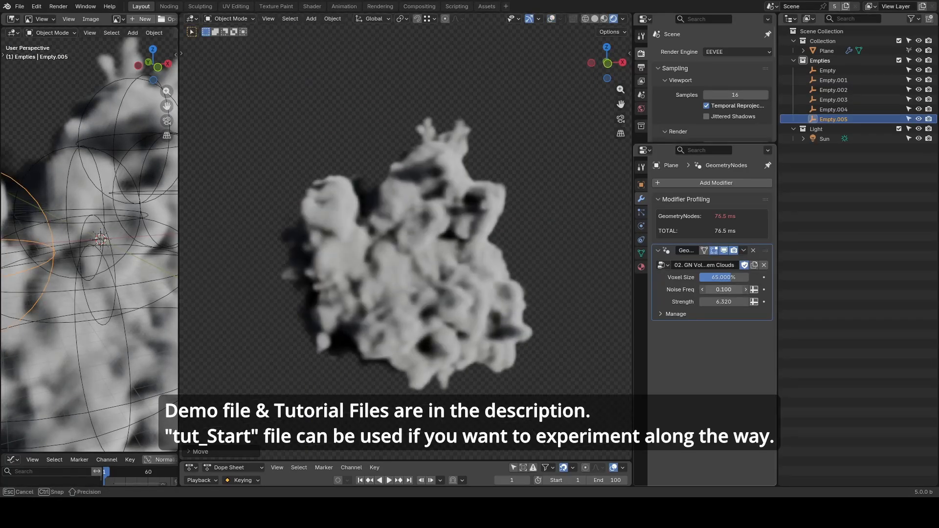
# Switch to the Noding workspace showing the 00. Collection to Clouds node group.
pyautogui.click(169, 6)
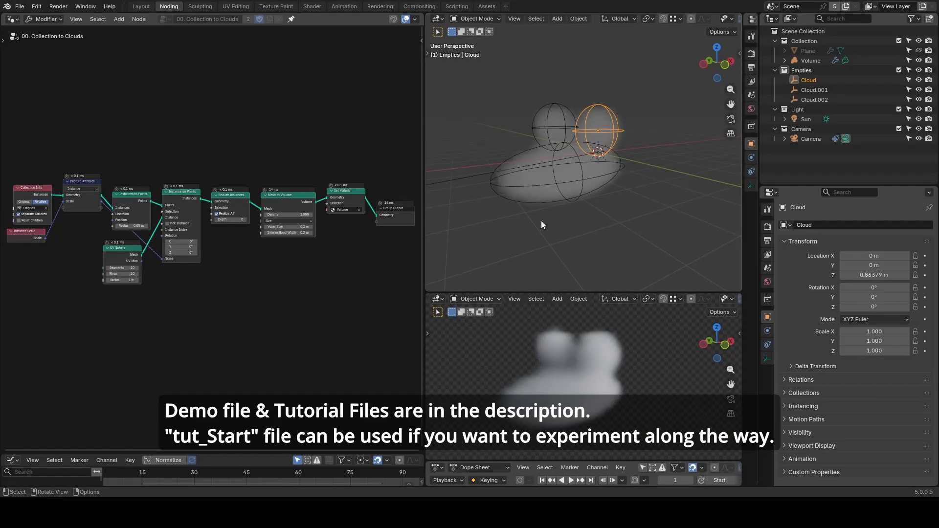
# Select the Cloud empty and dismiss the Add menu, leaving only the cloud volume visible.
pyautogui.click(809, 79)
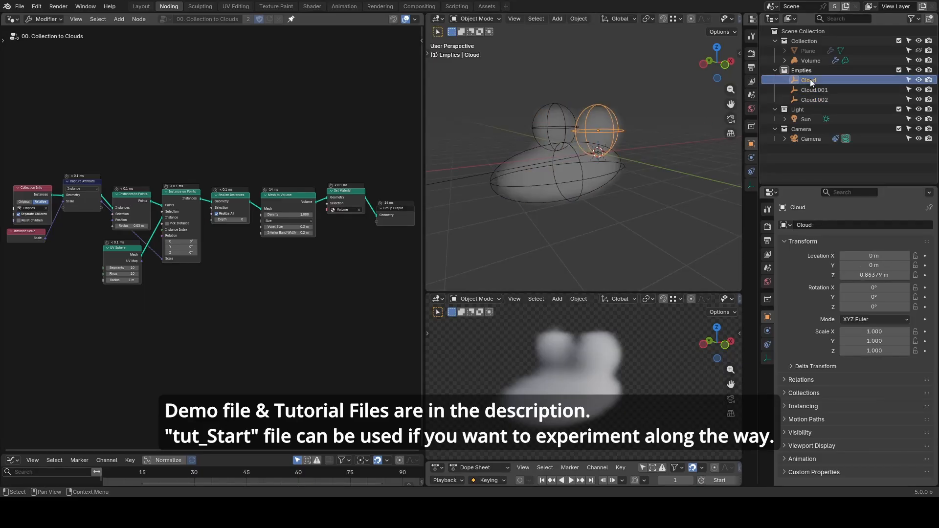
pyautogui.click(556, 18)
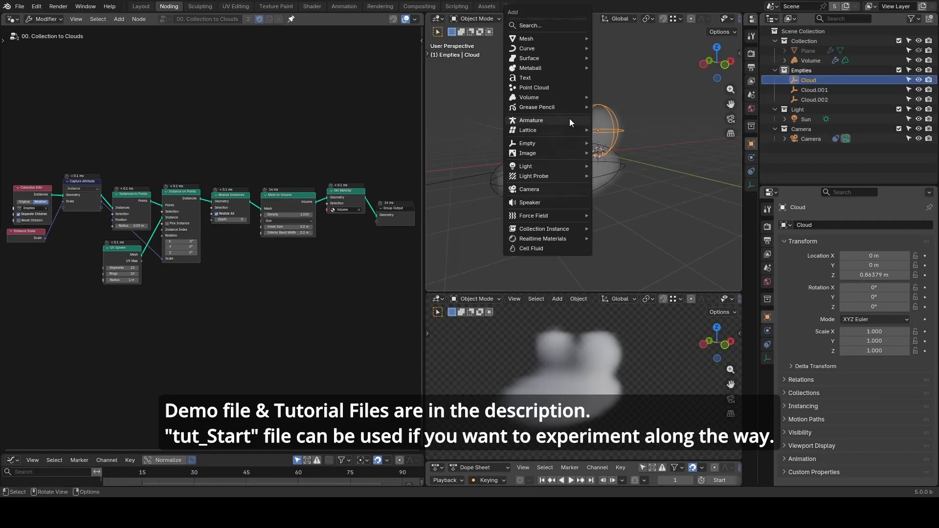
pyautogui.click(526, 143)
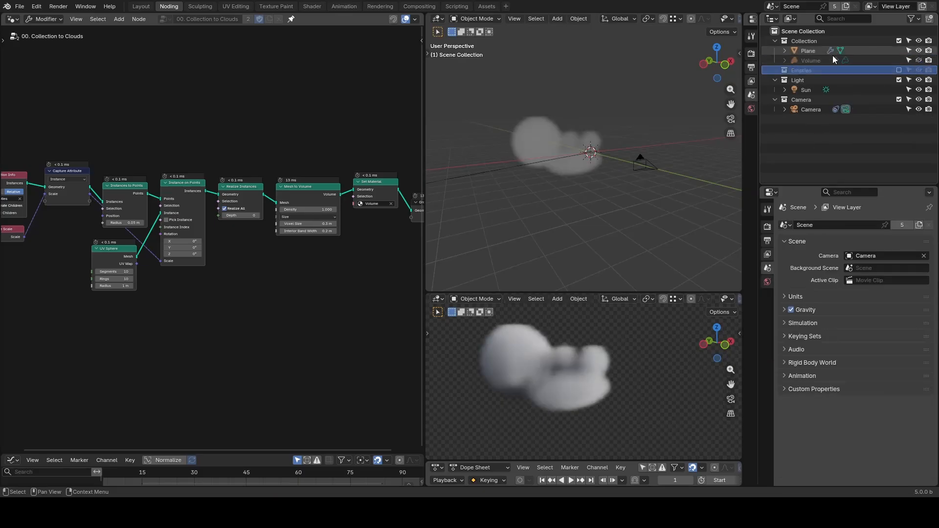
# Select the Volume object and add a new empty volume, Volume.001, via Shift+A.
pyautogui.click(808, 50)
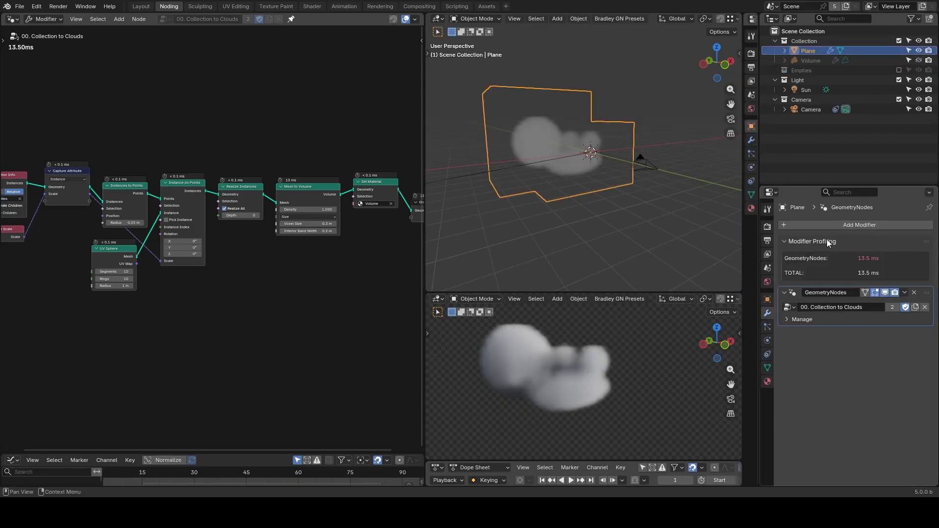
pyautogui.write('vo')
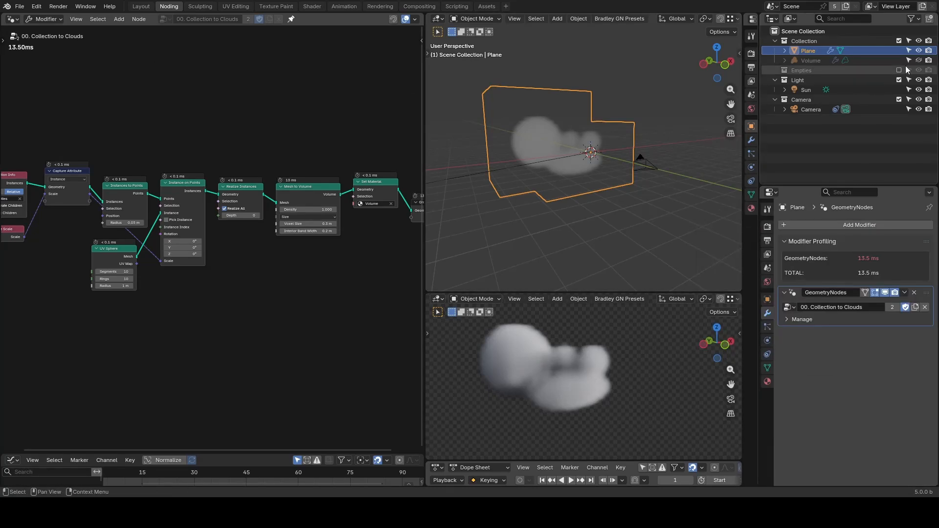
pyautogui.click(810, 59)
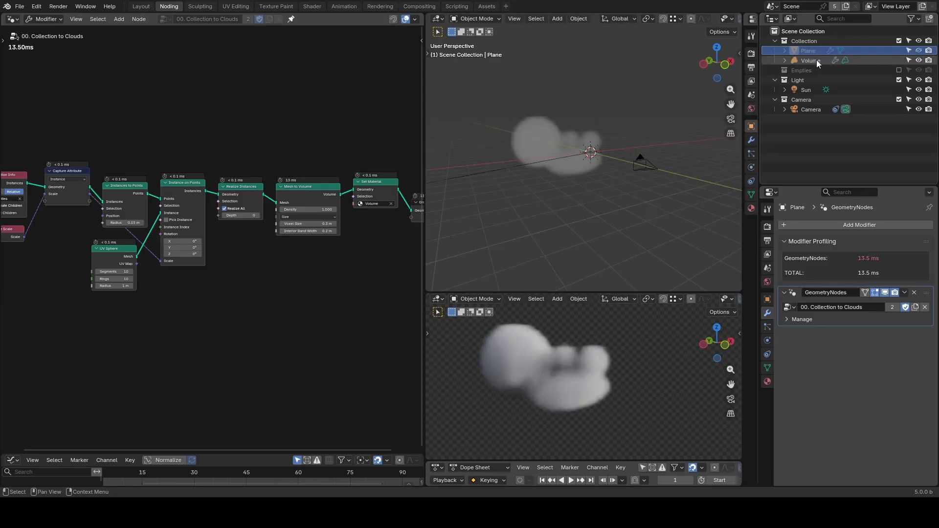
pyautogui.click(810, 60)
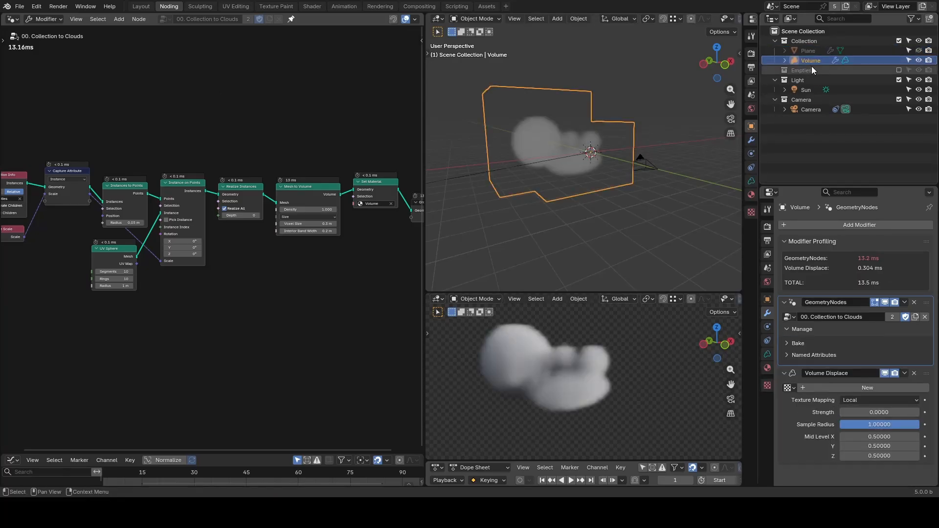
pyautogui.click(556, 18)
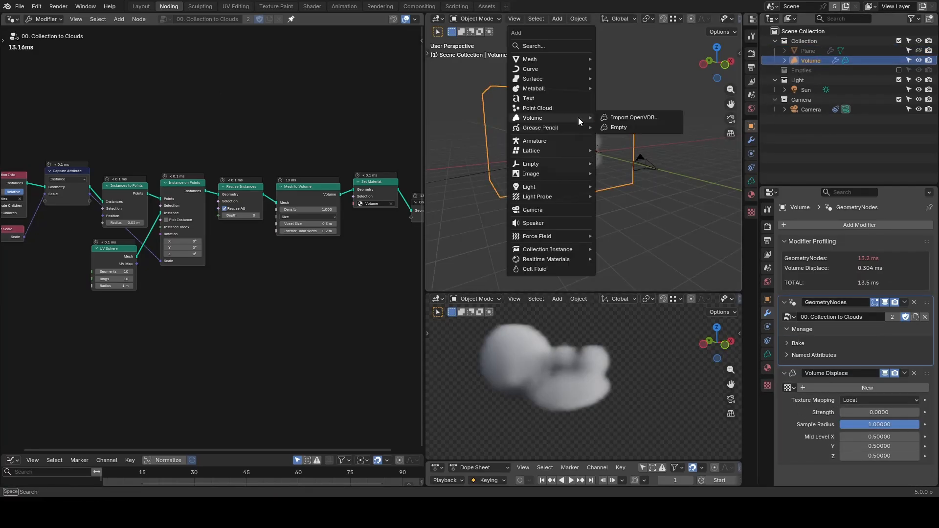
pyautogui.moveTo(618, 127)
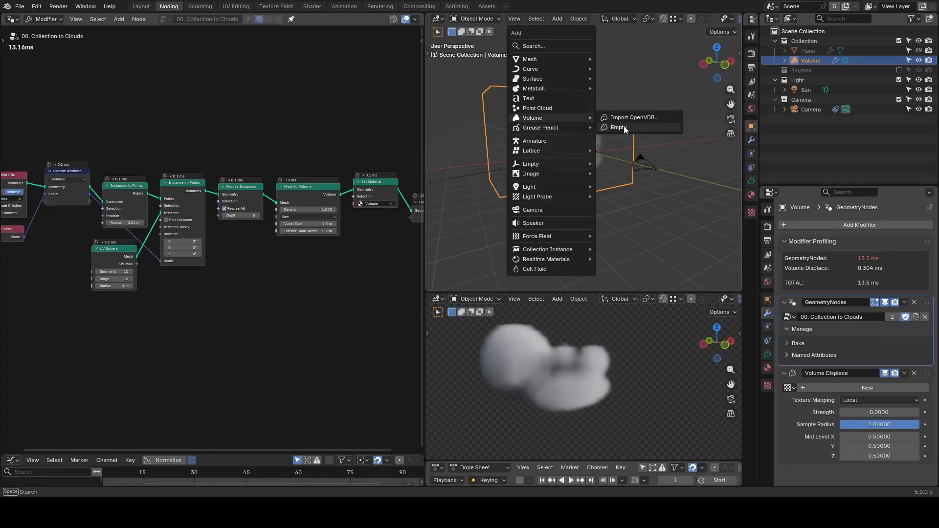
pyautogui.moveTo(618, 127)
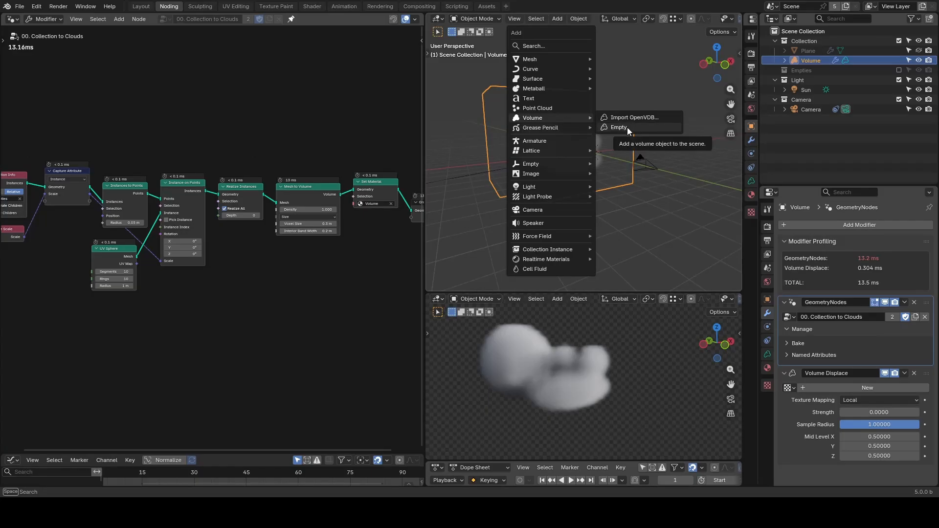
pyautogui.click(618, 127)
pyautogui.write('volume di')
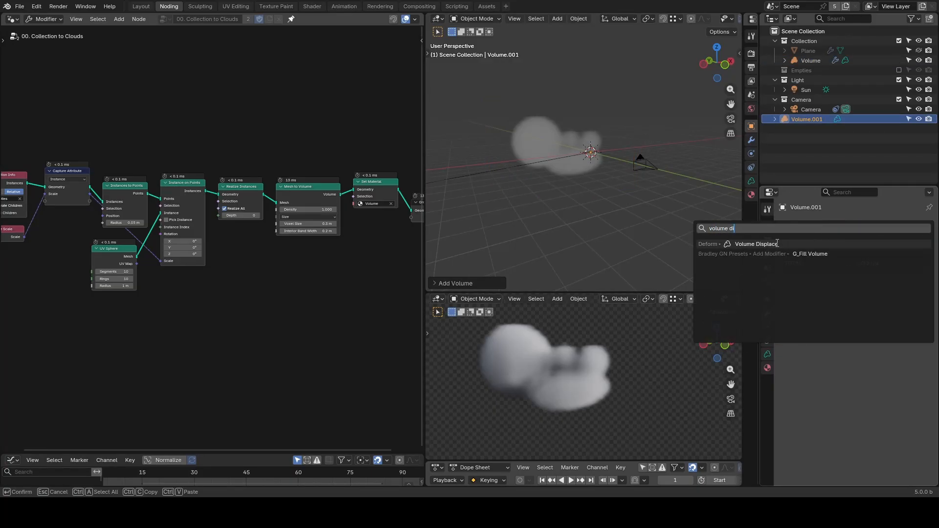
# Add Volume Displace and a Geometry Nodes modifier running 00. Collection to Clouds to Volume.001.
pyautogui.click(755, 243)
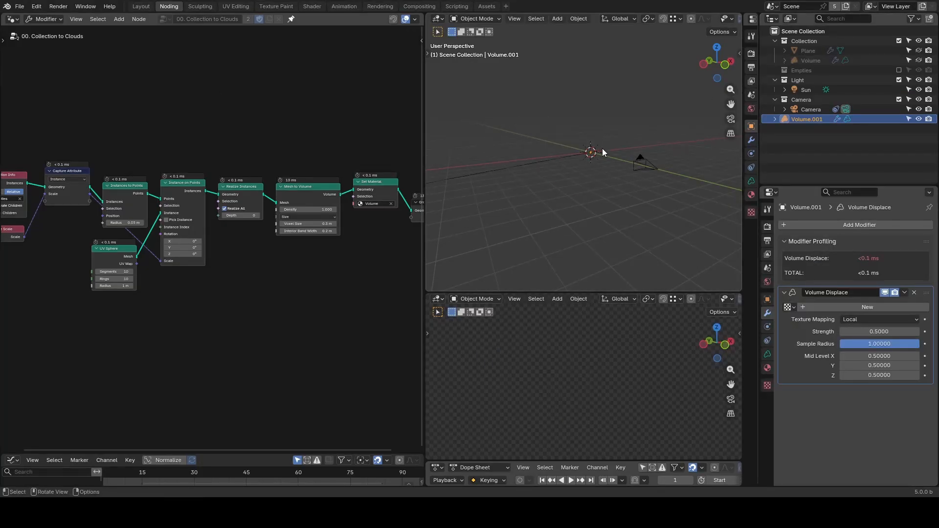
pyautogui.click(859, 225)
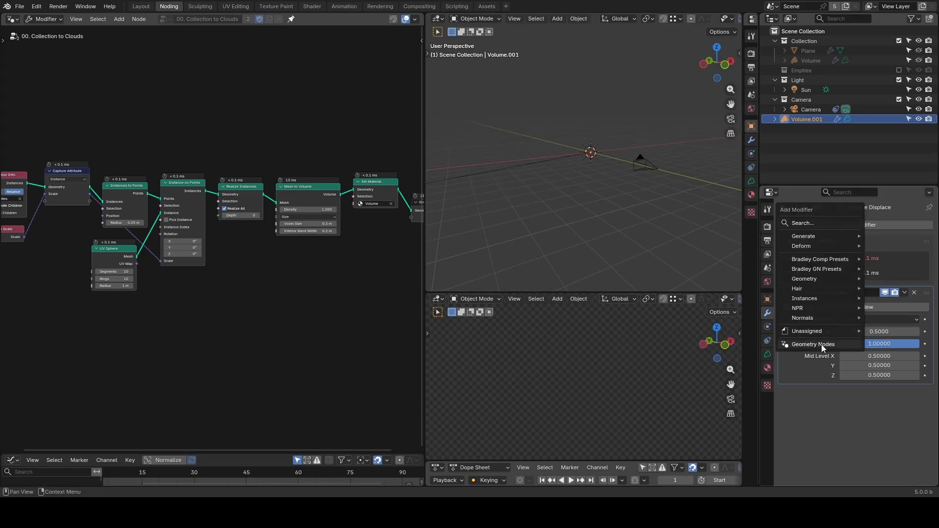
pyautogui.click(812, 343)
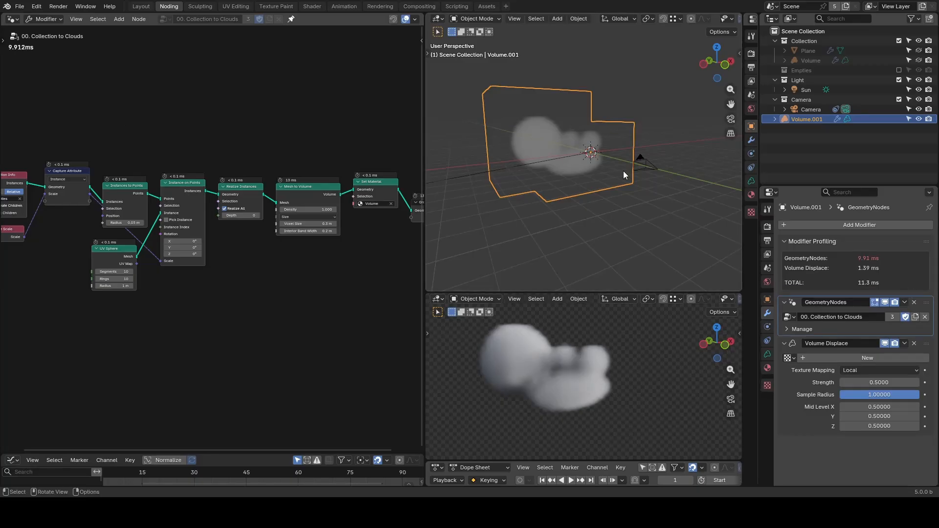
pyautogui.moveTo(635, 210)
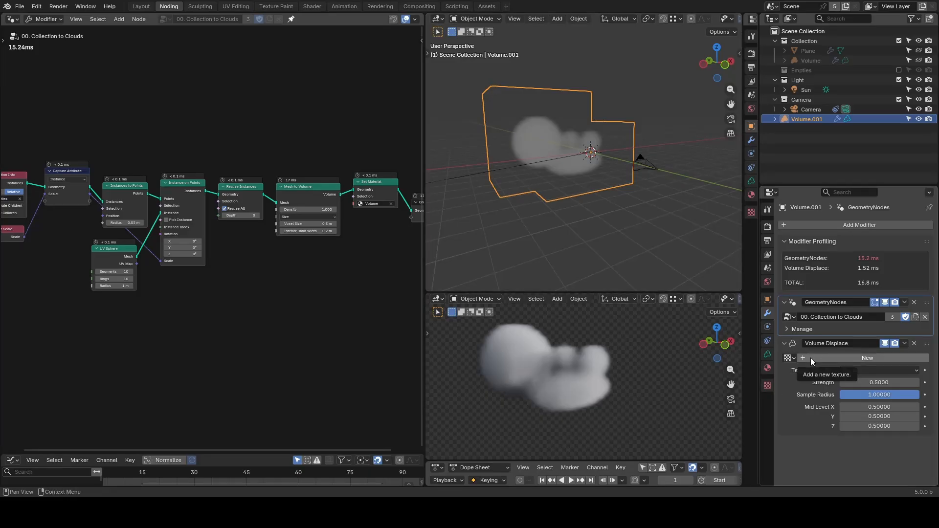
# Create a new Clouds procedural texture for the Volume Displace modifier.
pyautogui.click(866, 358)
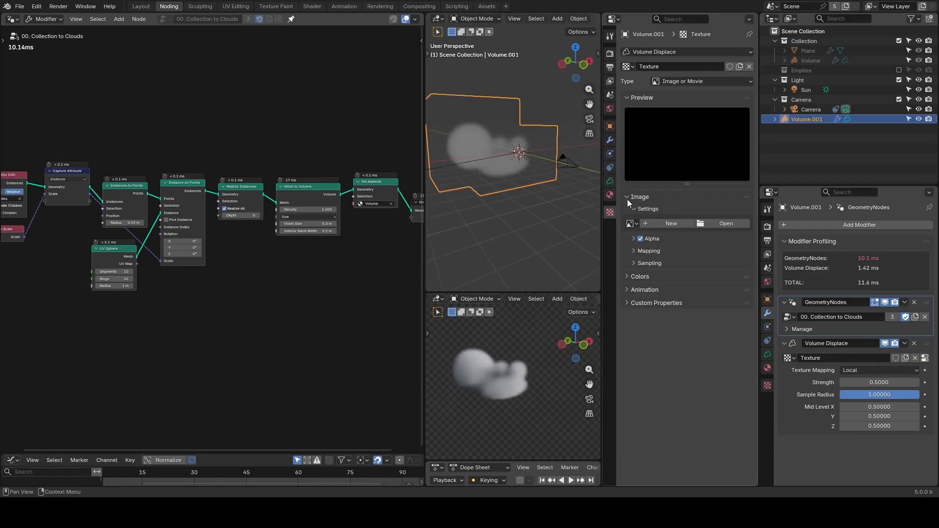
pyautogui.click(686, 81)
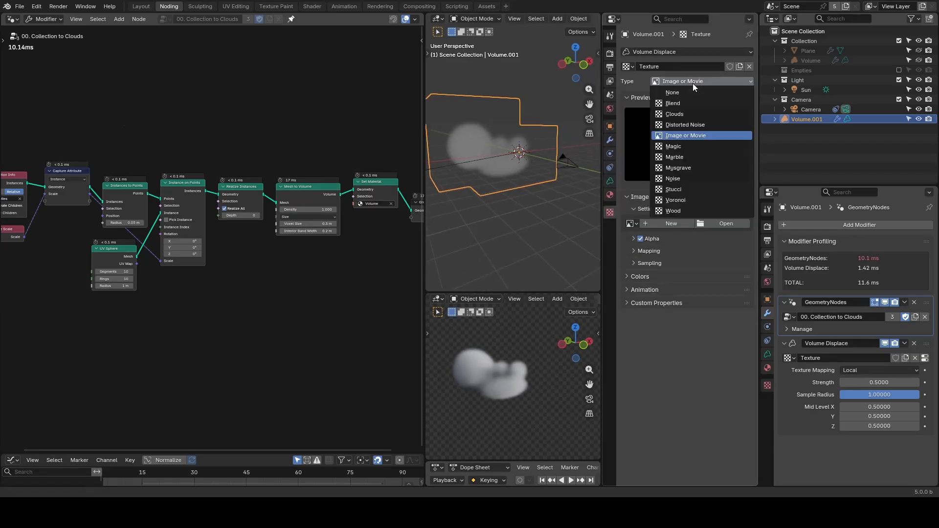
pyautogui.moveTo(751, 111)
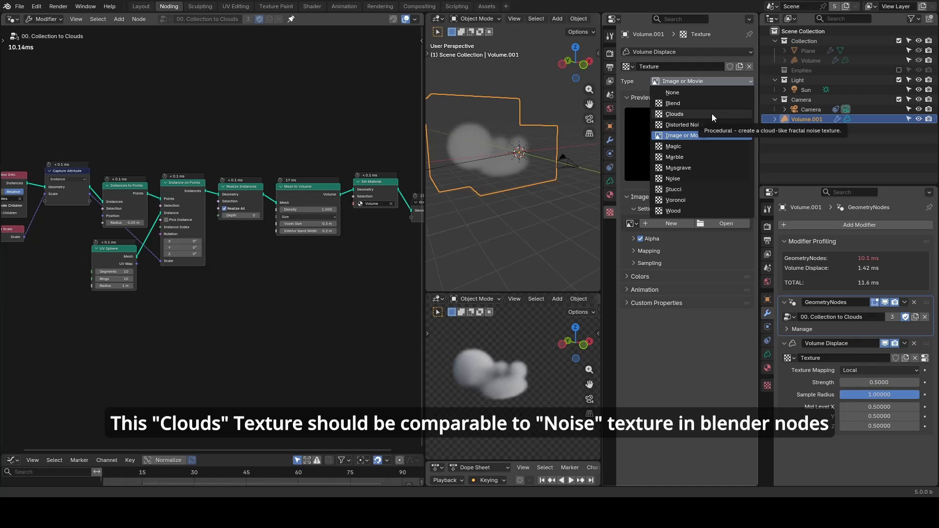
pyautogui.click(674, 114)
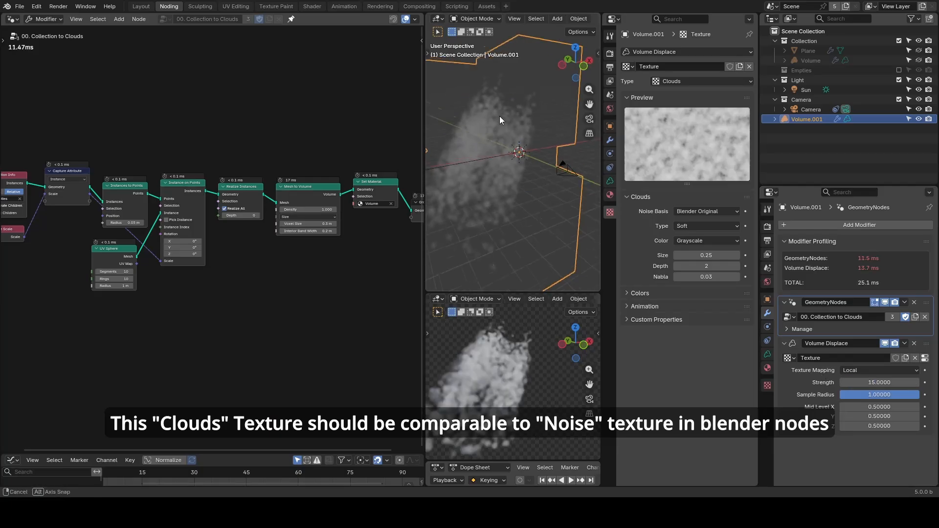
# Set the Clouds texture to colour with depth 2 and displacement strength 5.
pyautogui.moveTo(500, 120); pyautogui.dragTo(491, 195)
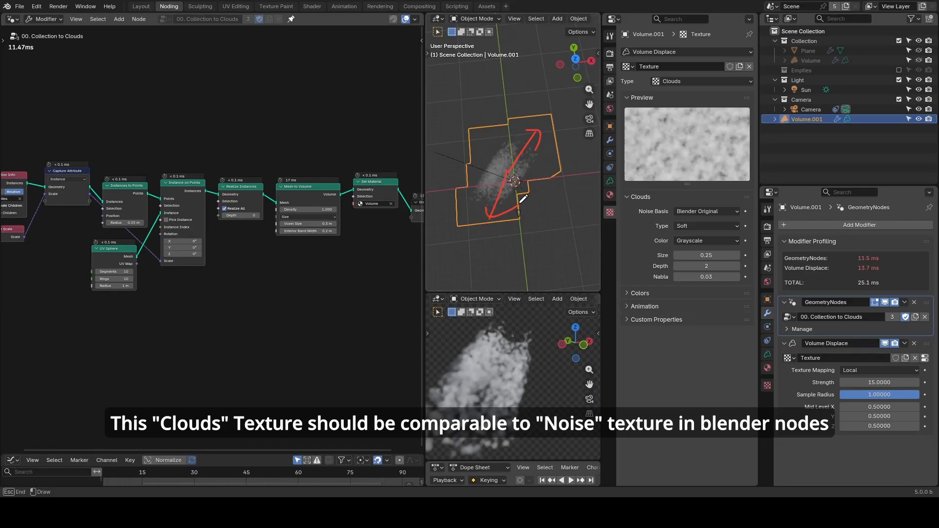
pyautogui.click(705, 241)
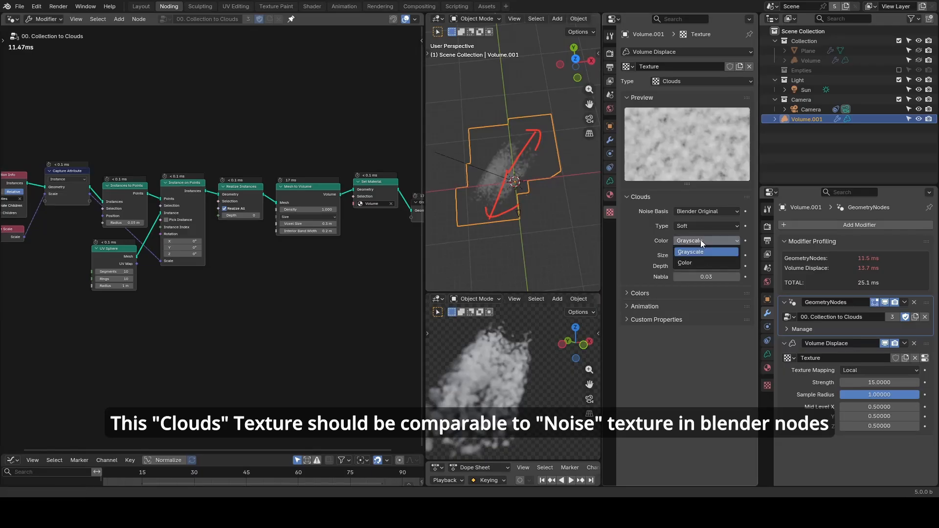
pyautogui.click(684, 262)
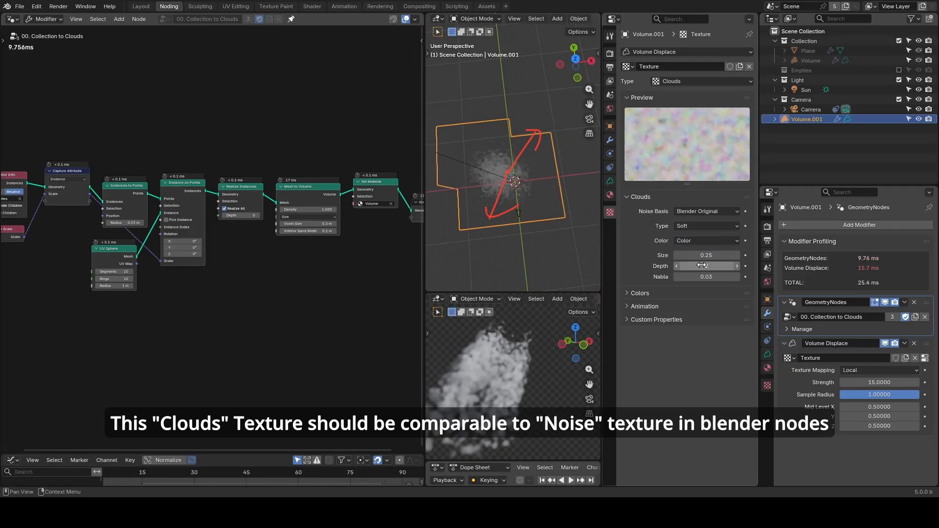
pyautogui.moveTo(705, 265); pyautogui.dragTo(730, 265)
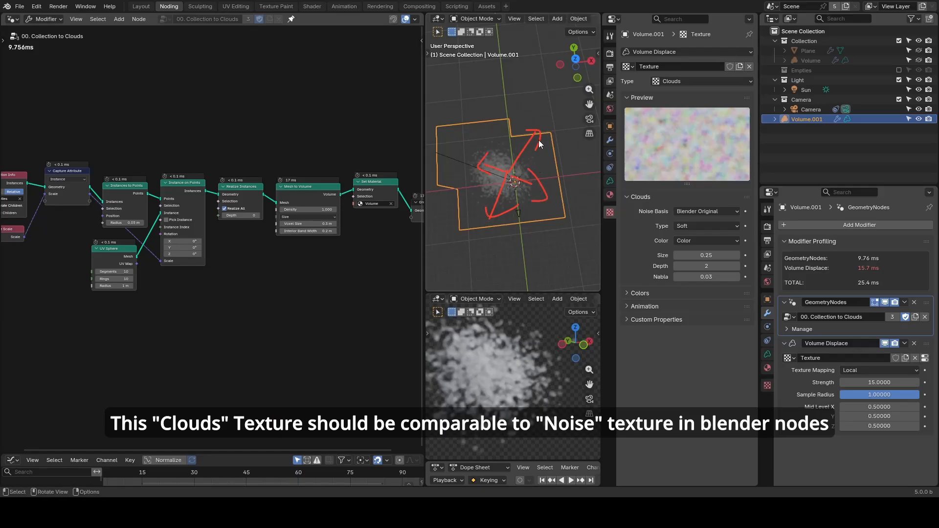
pyautogui.moveTo(538, 144); pyautogui.dragTo(532, 157)
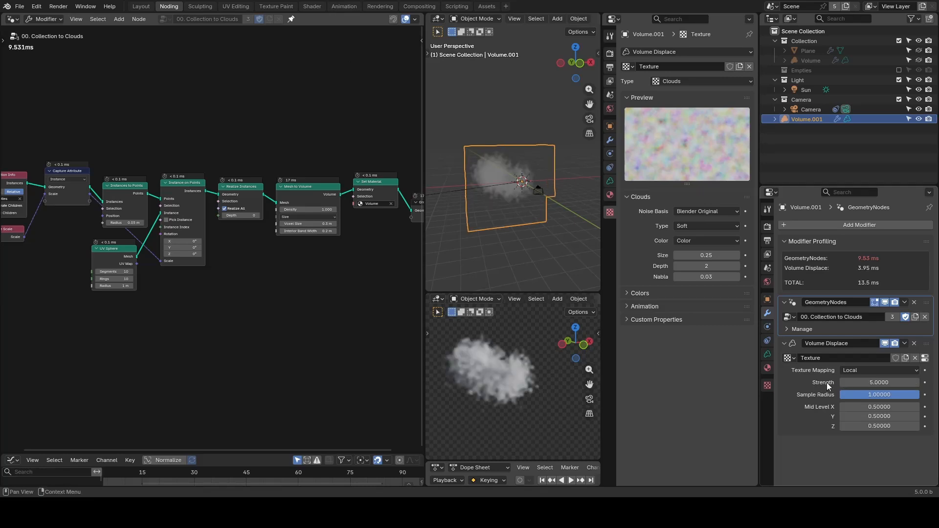
# Adjust the Clouds texture noise size, settling on 0.66.
pyautogui.moveTo(705, 256); pyautogui.dragTo(687, 255)
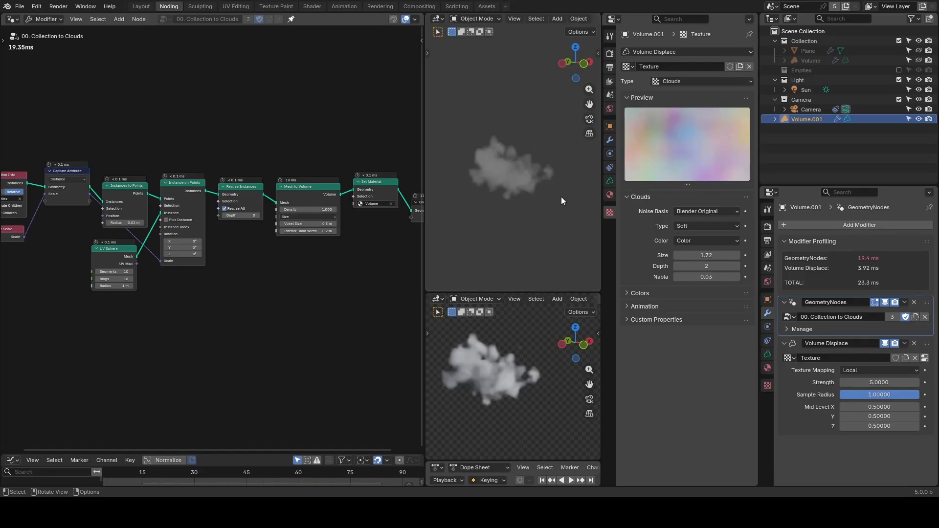
pyautogui.moveTo(544, 191)
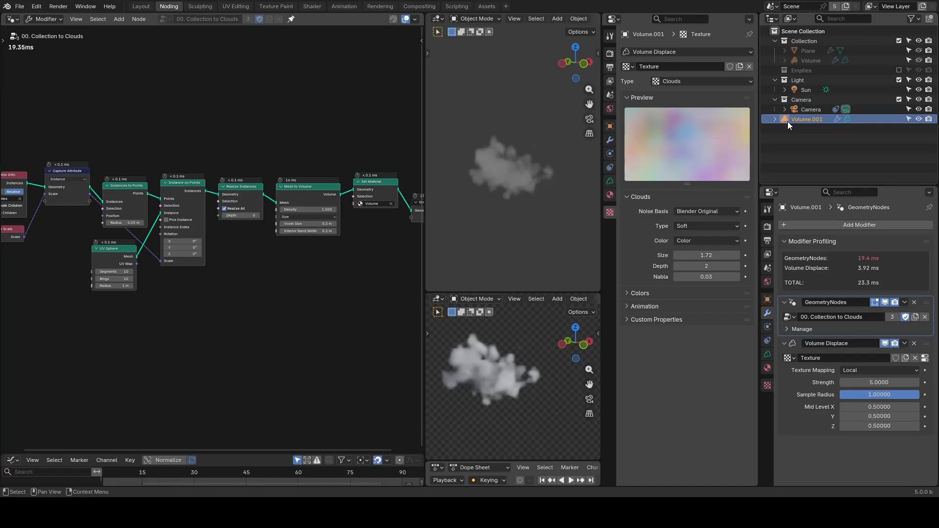
pyautogui.moveTo(609, 211)
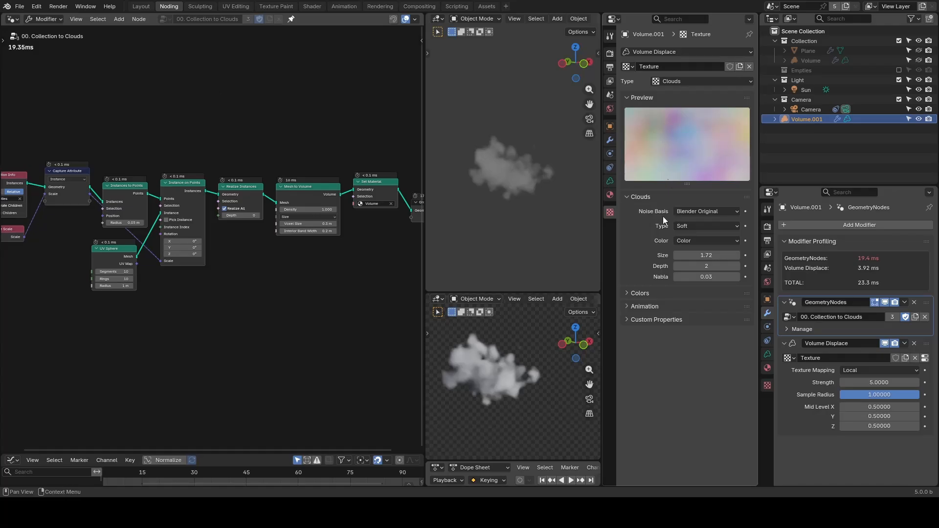
pyautogui.moveTo(651, 221)
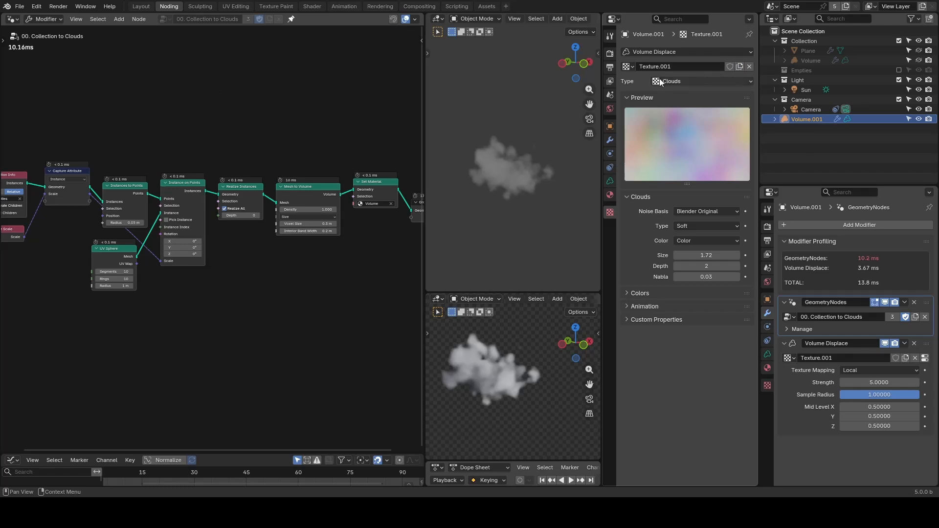
pyautogui.moveTo(705, 255); pyautogui.dragTo(719, 255)
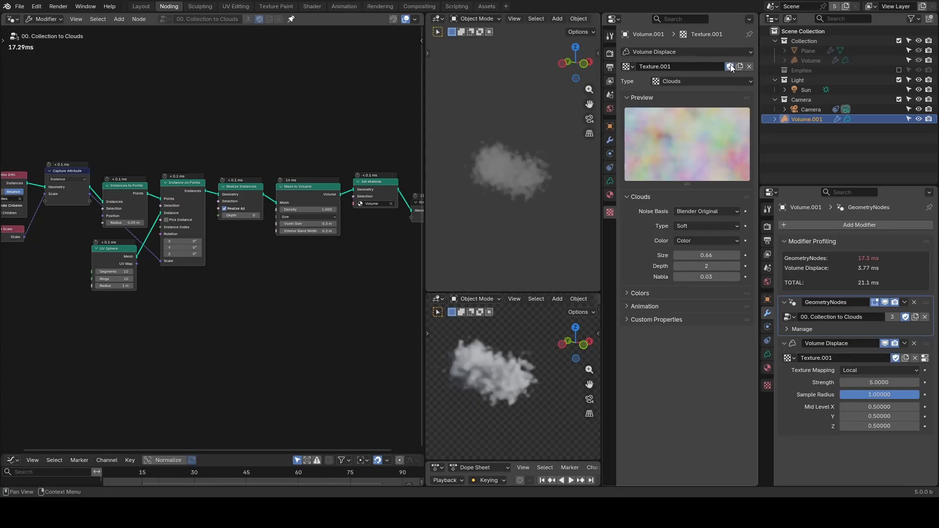
pyautogui.moveTo(730, 65)
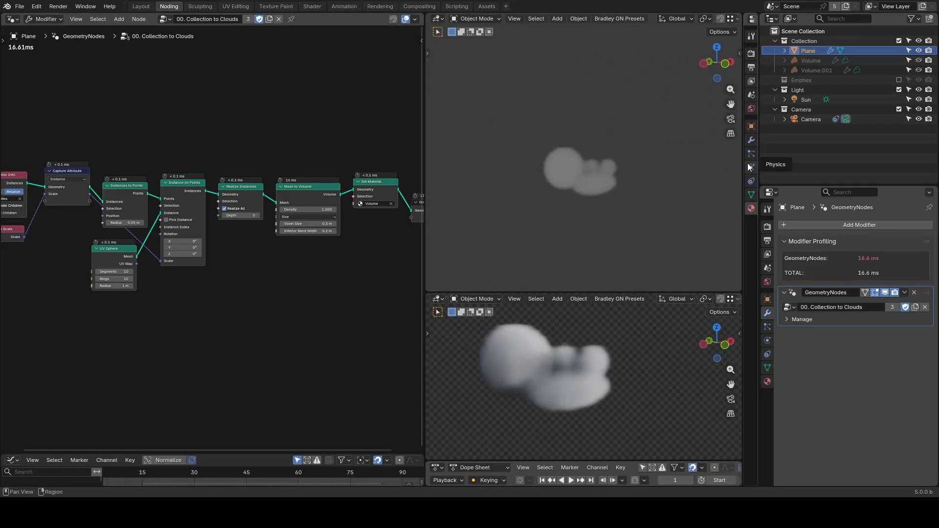
pyautogui.moveTo(628, 169)
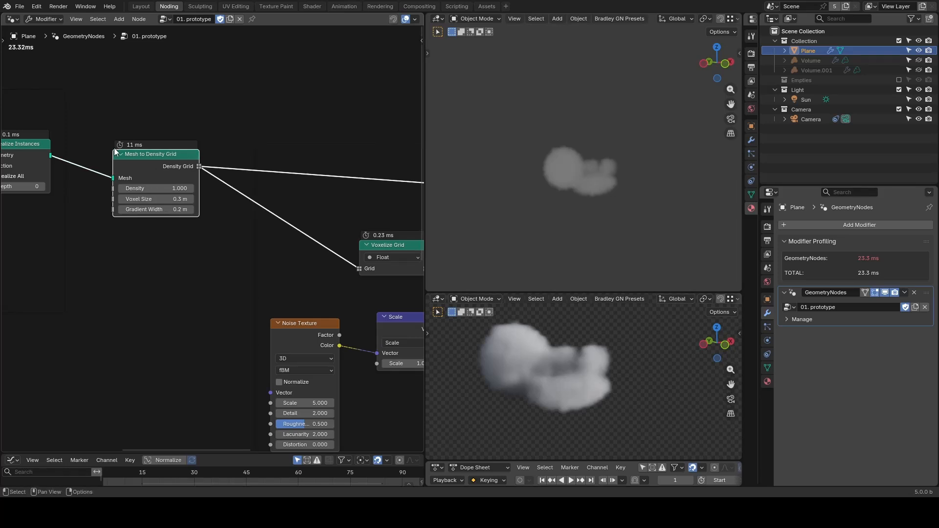
pyautogui.moveTo(233, 203)
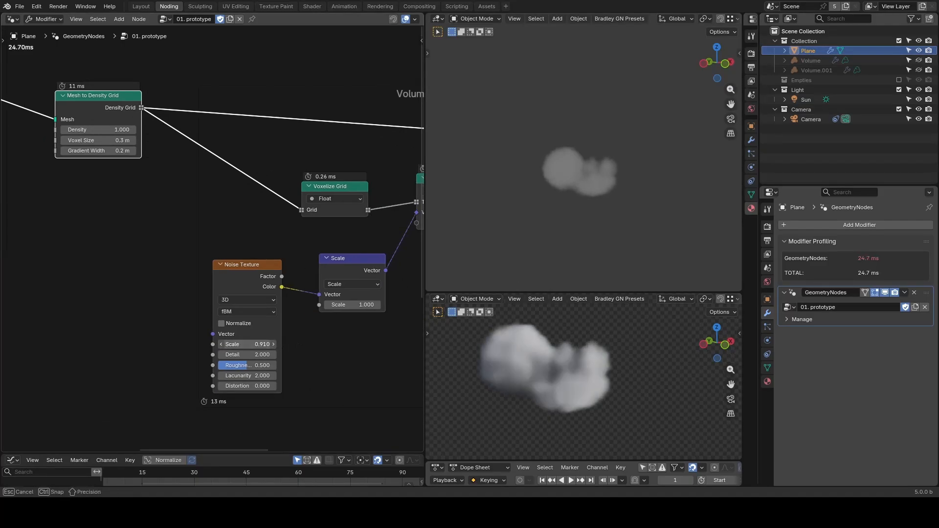
# Lower the Noise Texture scale to 0.35 and mark 01. prototype as an asset.
pyautogui.moveTo(246, 343); pyautogui.dragTo(276, 343)
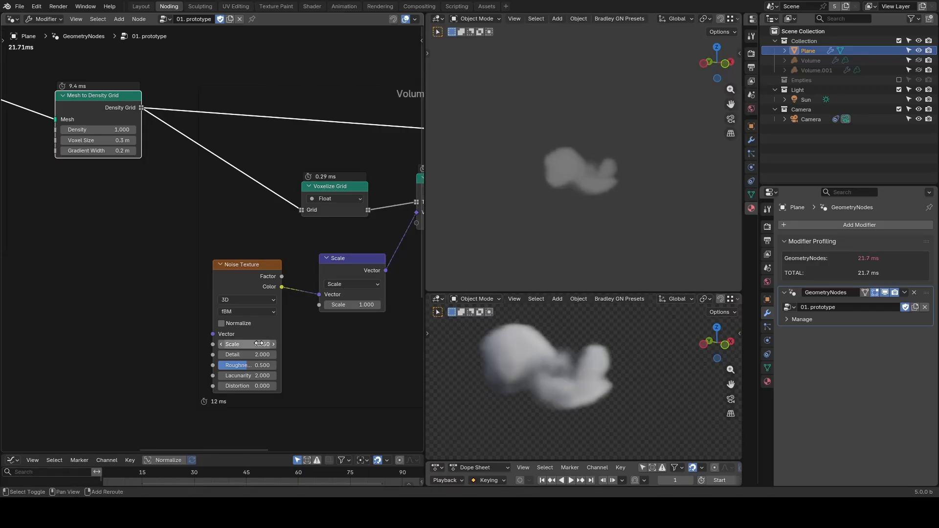
pyautogui.rightClick(247, 343)
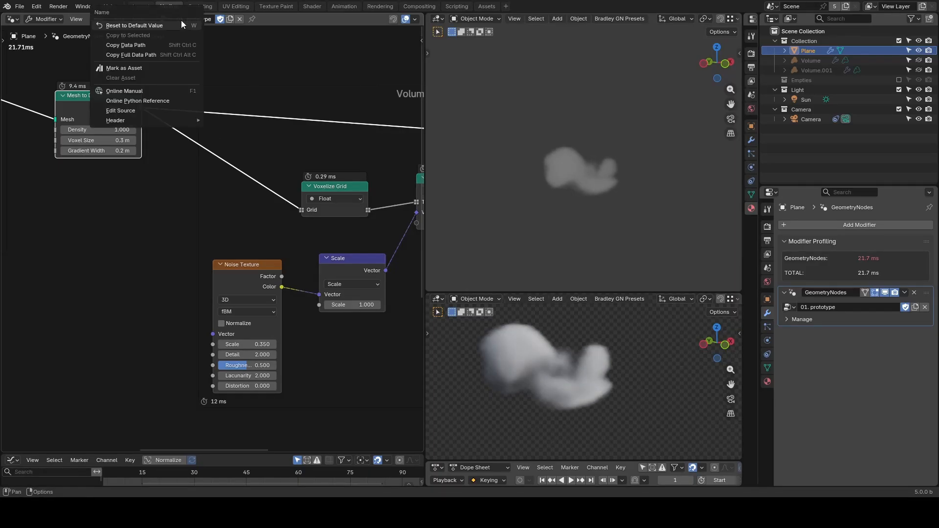
pyautogui.click(123, 67)
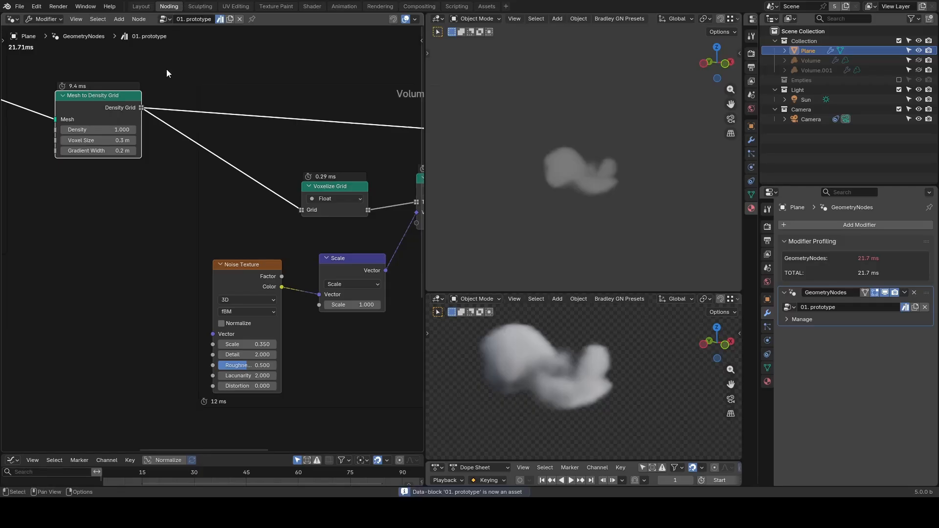
pyautogui.click(859, 225)
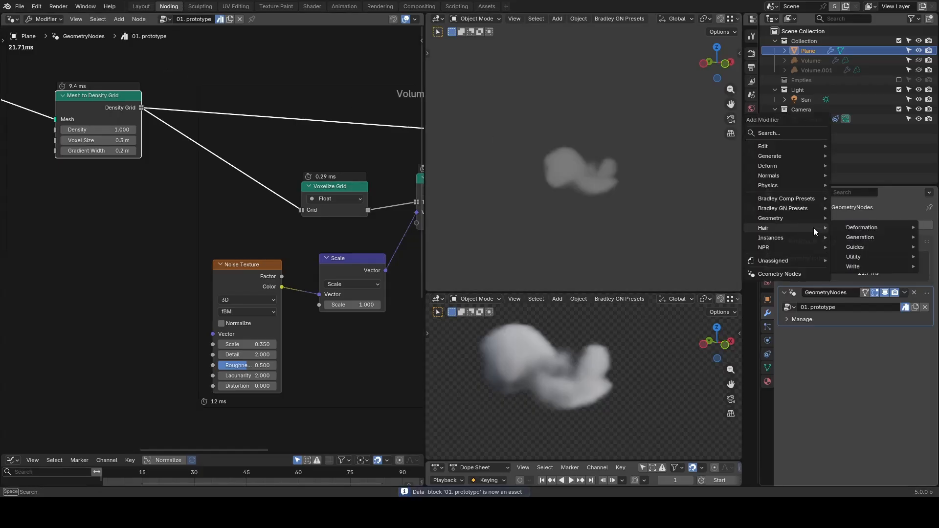
pyautogui.write('proto')
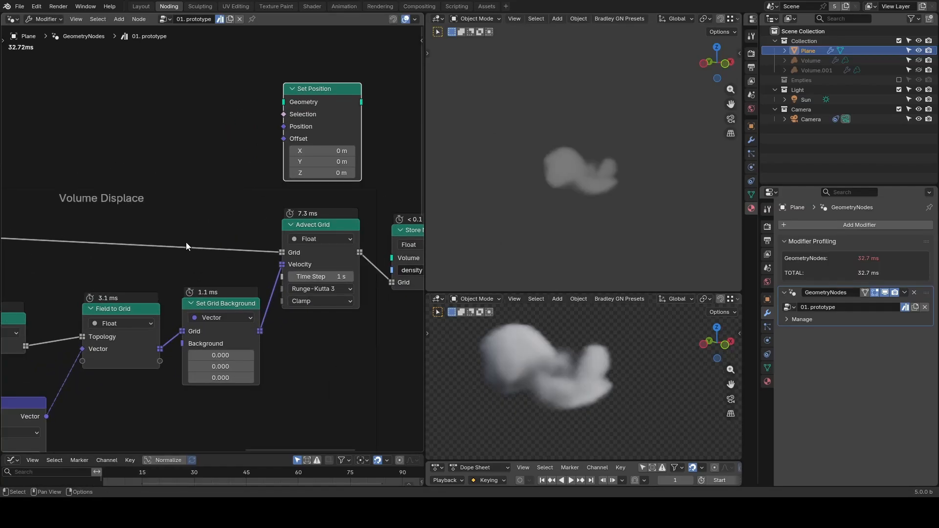
pyautogui.moveTo(186, 246); pyautogui.dragTo(282, 96)
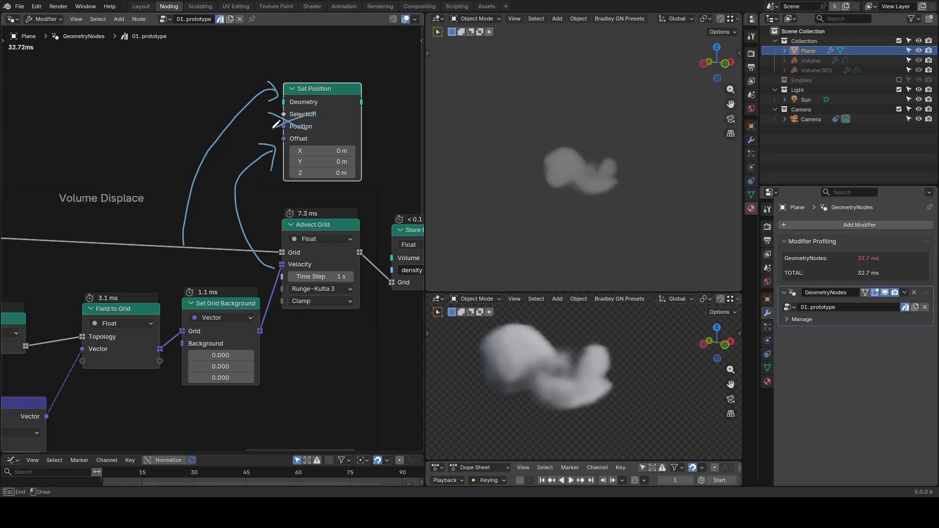
pyautogui.moveTo(406, 164)
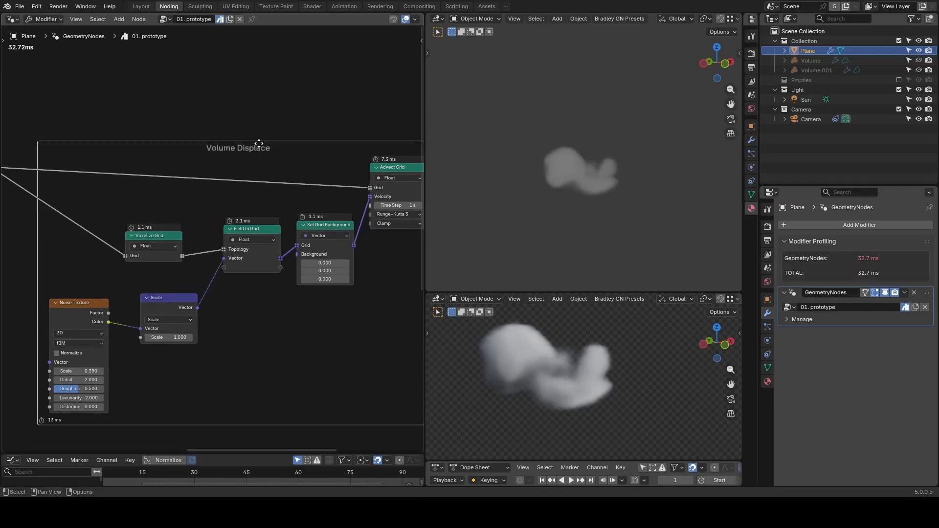
pyautogui.moveTo(248, 172)
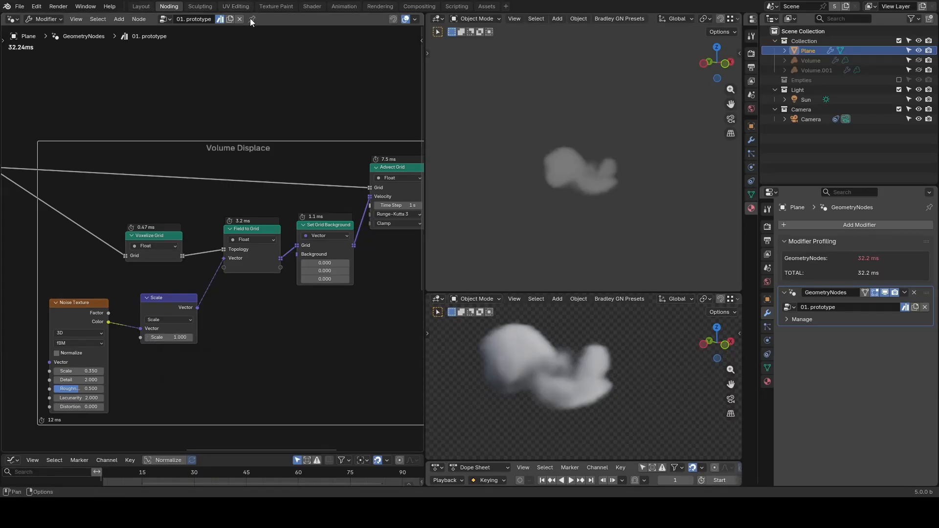
# Compare Volume.001's Volume Displace profiling against the Plane's node-based cloud.
pyautogui.click(816, 70)
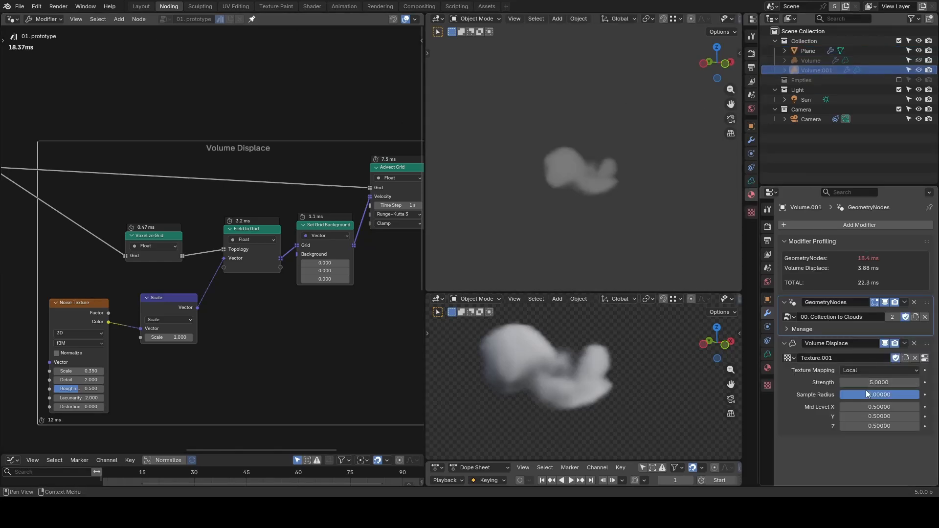
pyautogui.moveTo(878, 382)
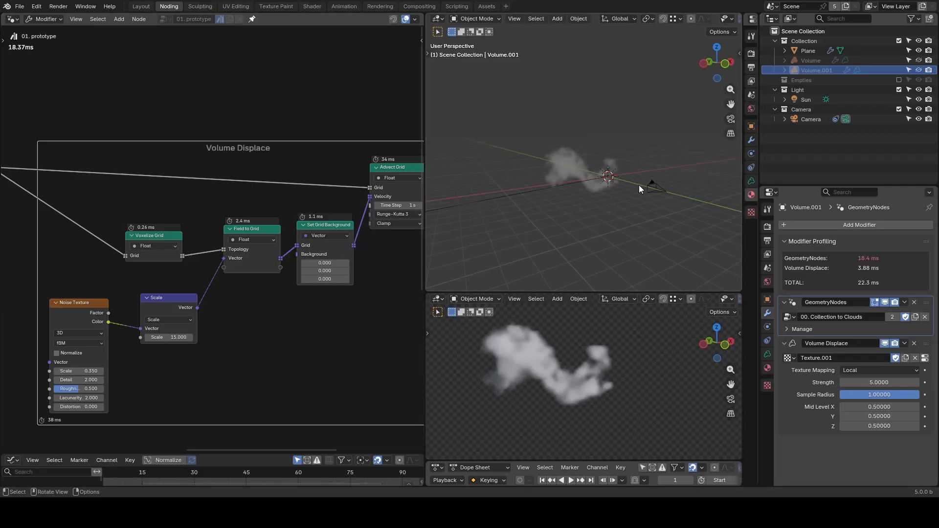
pyautogui.moveTo(581, 131)
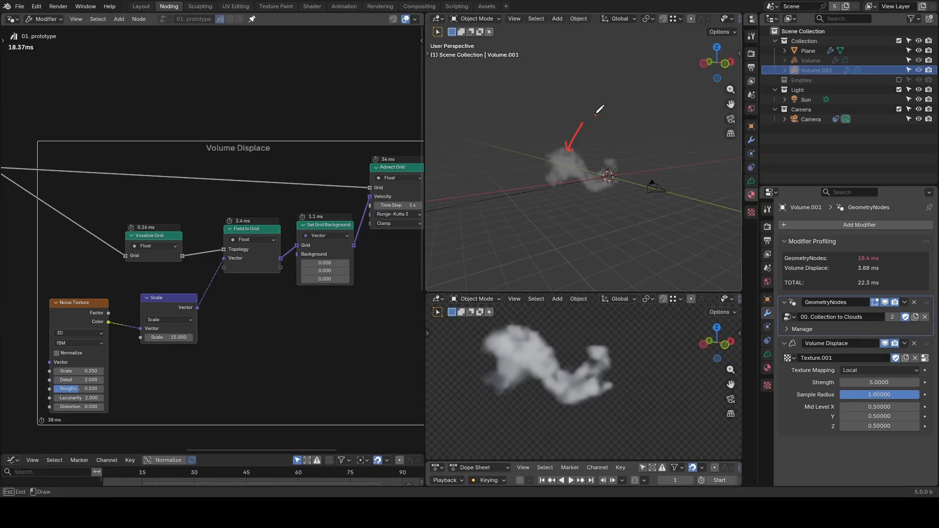
pyautogui.moveTo(601, 108); pyautogui.dragTo(613, 147)
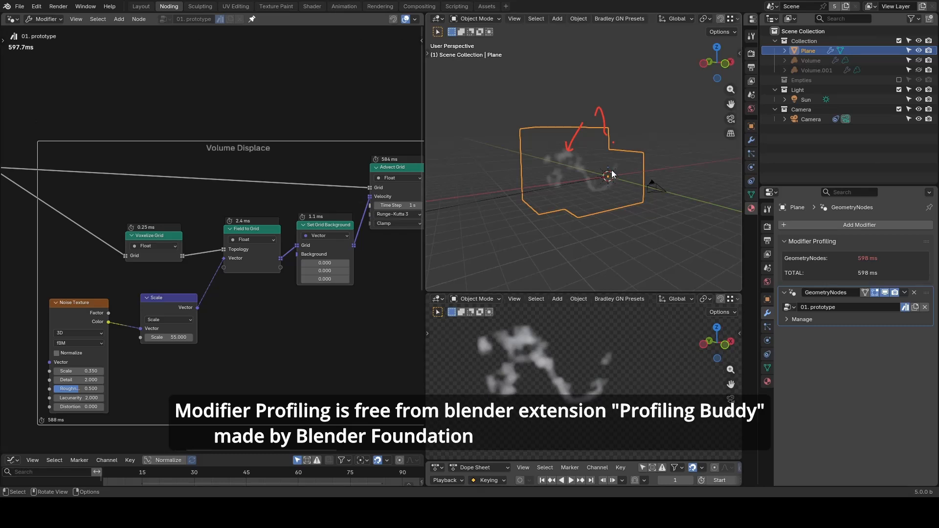
pyautogui.moveTo(864, 280)
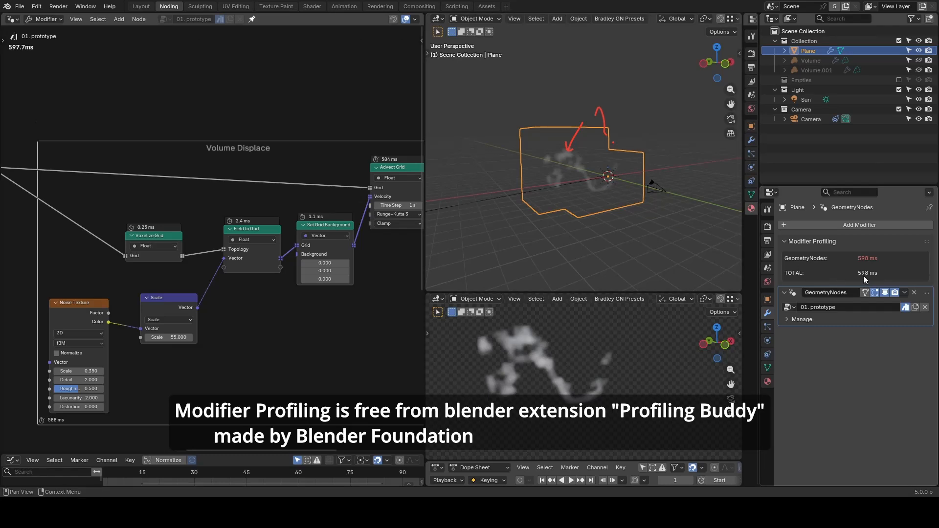
pyautogui.moveTo(879, 286)
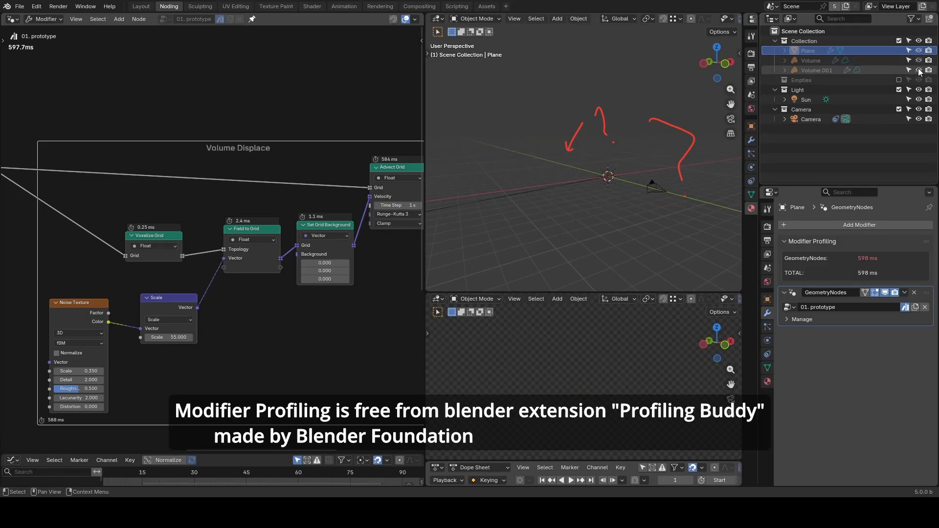
pyautogui.click(815, 71)
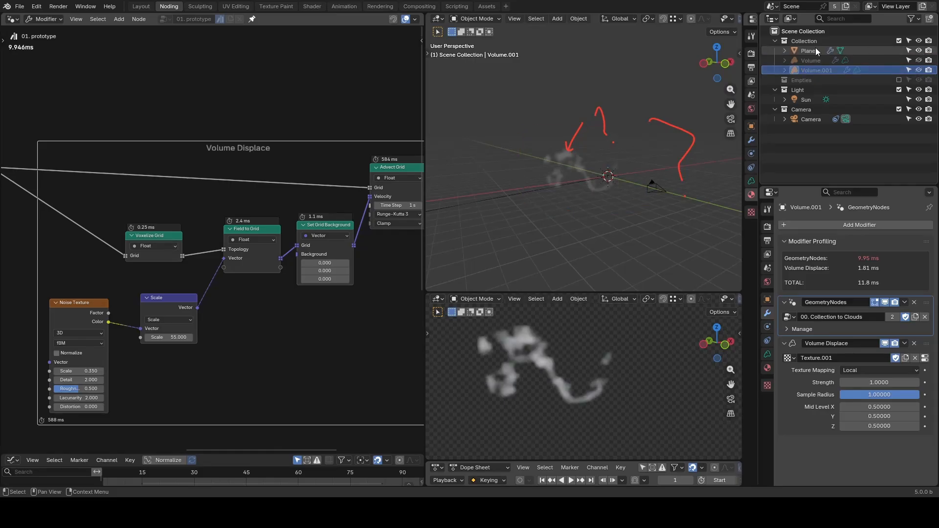
pyautogui.click(808, 49)
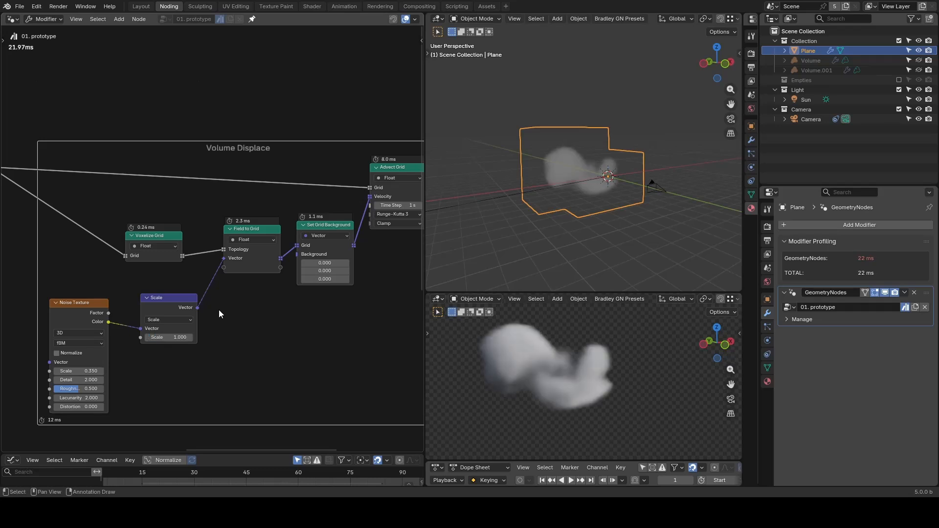
# Frame the advection node setup and orbit around the previewed grid volume.
pyautogui.moveTo(219, 314); pyautogui.dragTo(244, 318)
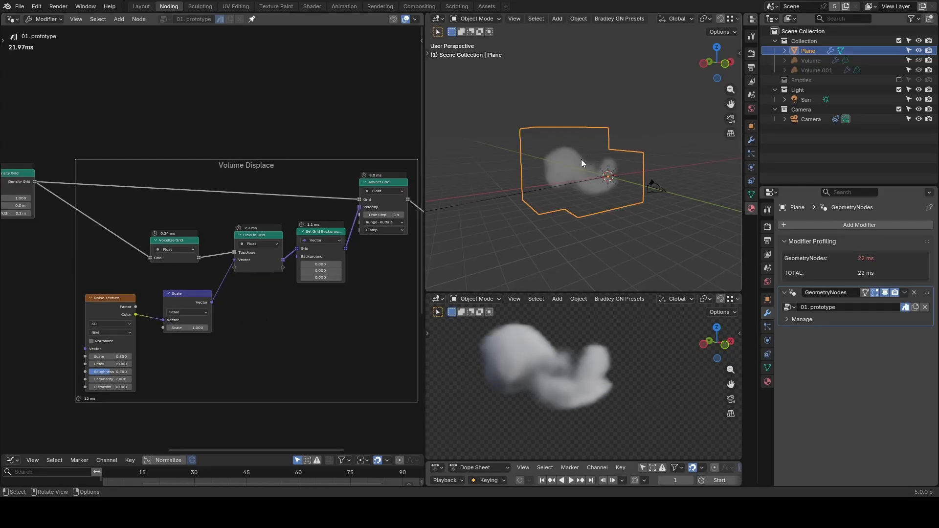
pyautogui.moveTo(581, 174); pyautogui.dragTo(604, 180)
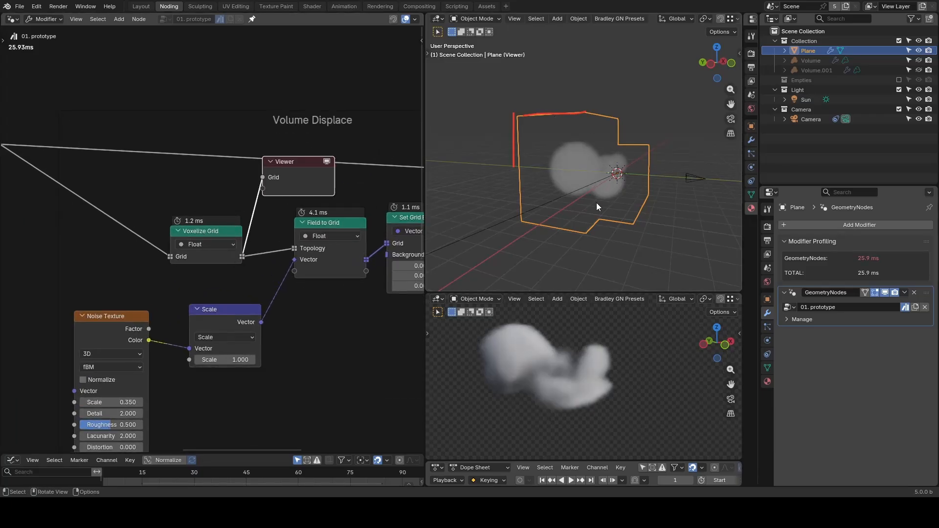
pyautogui.moveTo(588, 171)
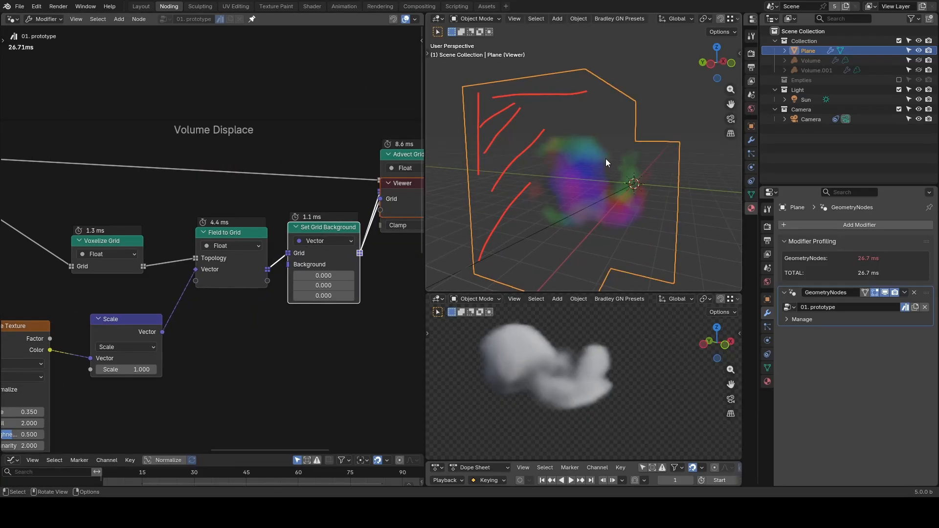
pyautogui.moveTo(565, 138)
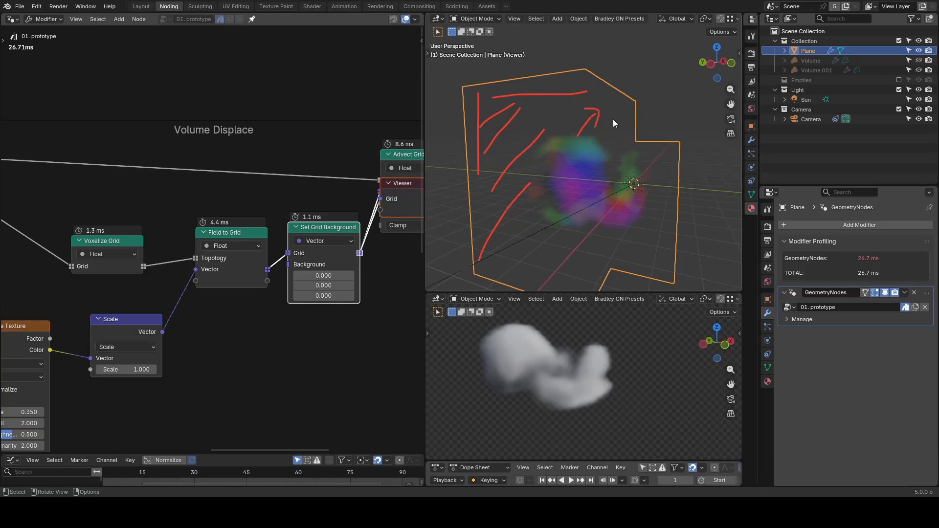
pyautogui.moveTo(678, 148)
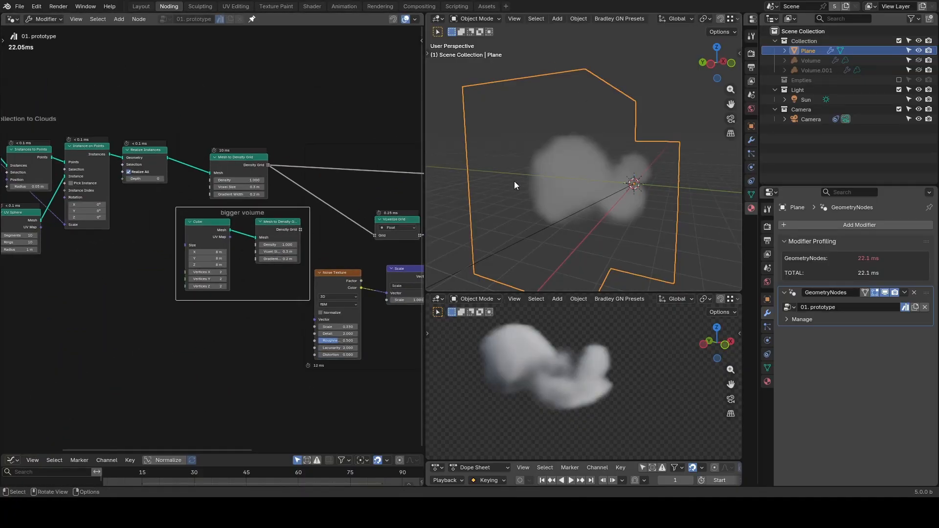
# Set the bigger volume cube to 12 m and raise the noise Scale to 15.
pyautogui.click(217, 232)
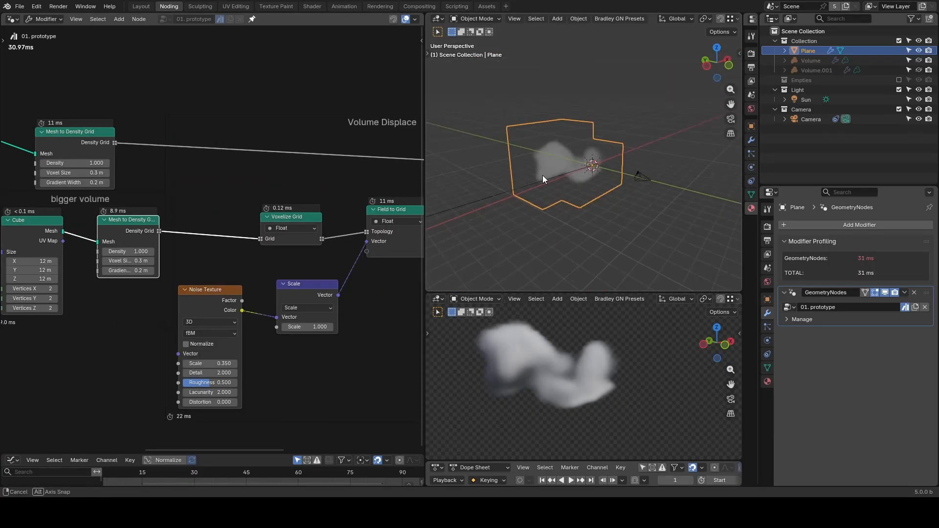
pyautogui.moveTo(543, 180); pyautogui.dragTo(544, 161)
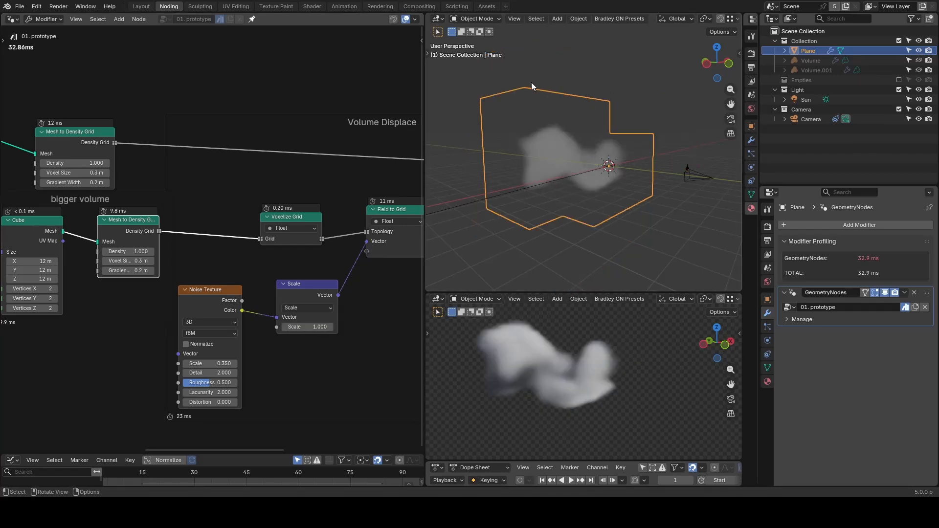
pyautogui.doubleClick(307, 327)
pyautogui.write('15.000')
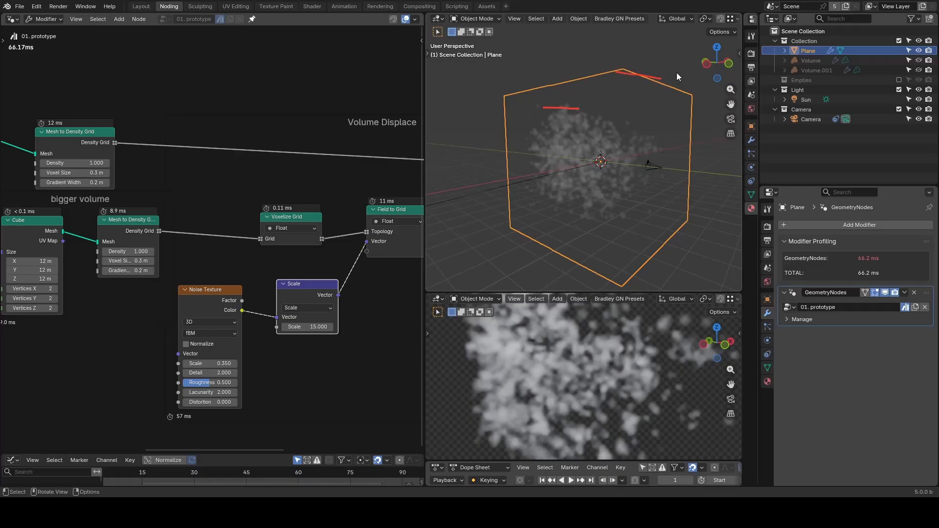
pyautogui.moveTo(687, 111)
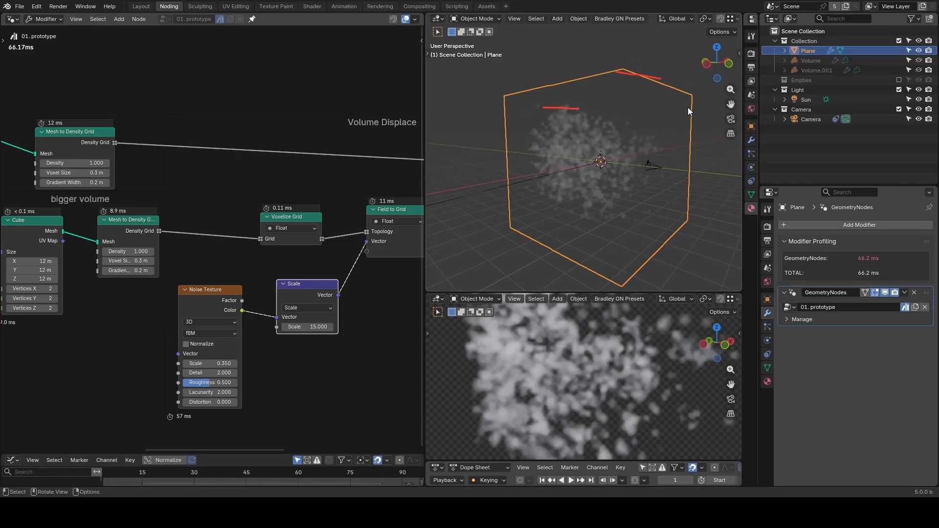
pyautogui.moveTo(496, 221)
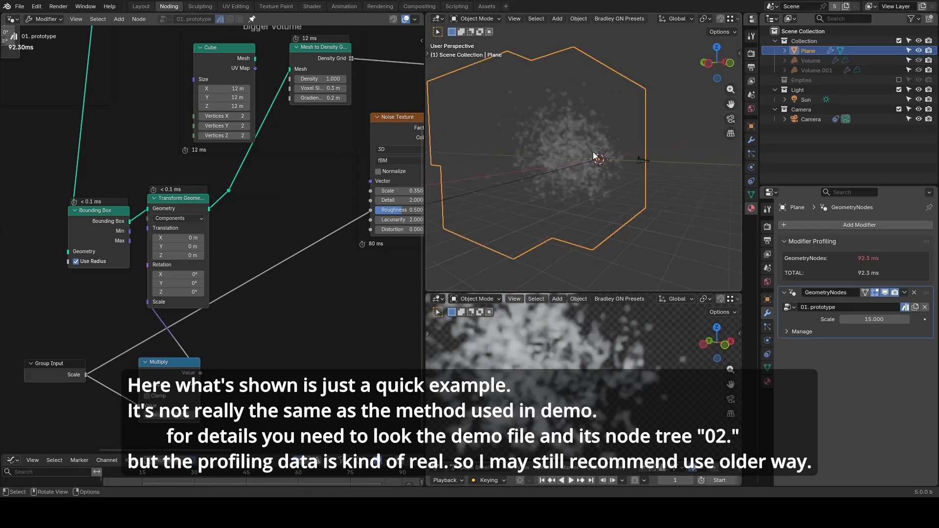
pyautogui.moveTo(598, 158)
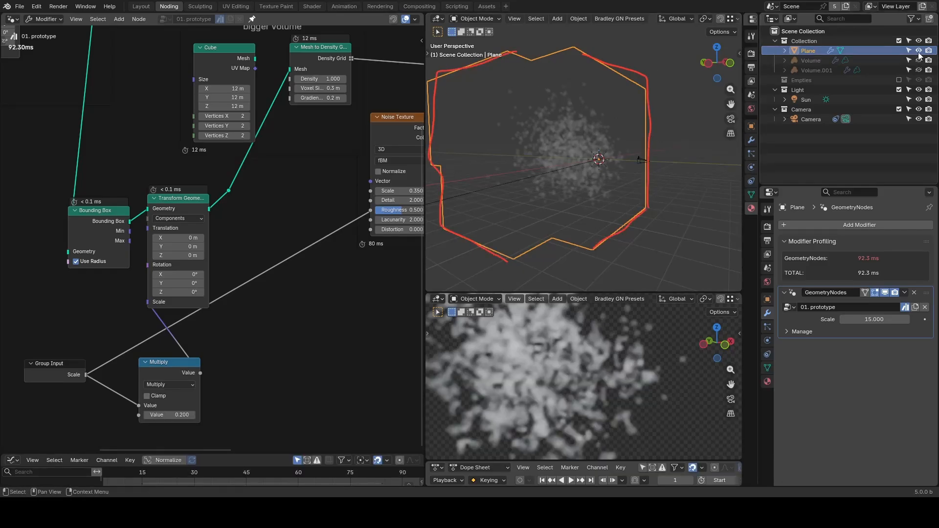
# Select the Volume.001 cloud object to compare its displaced result.
pyautogui.click(815, 71)
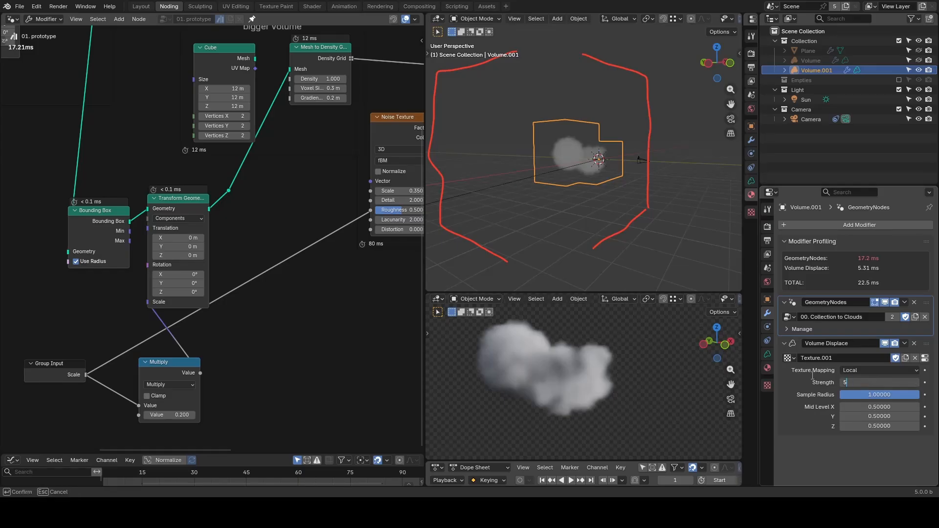
# Drag the Volume Displace strength on Volume.001 up to 15, then 25.
pyautogui.moveTo(856, 383); pyautogui.dragTo(892, 382)
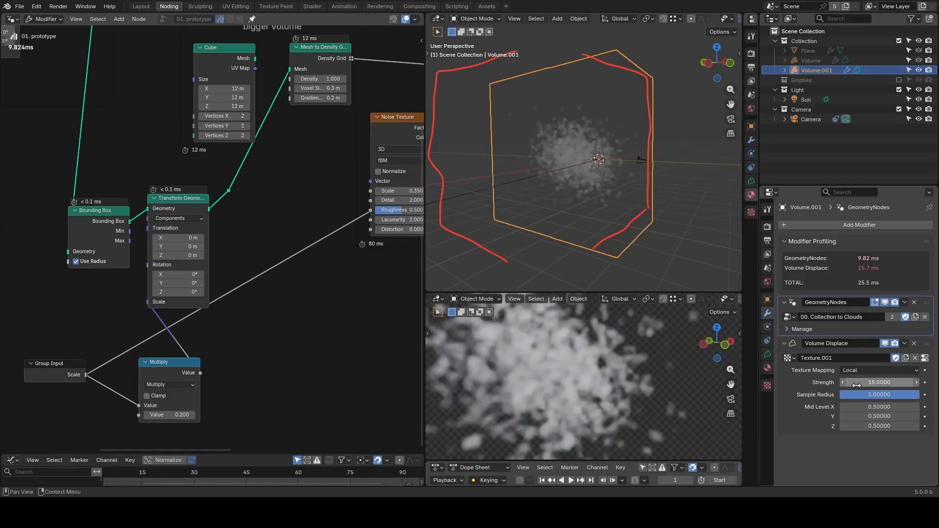
pyautogui.moveTo(857, 383); pyautogui.dragTo(880, 382)
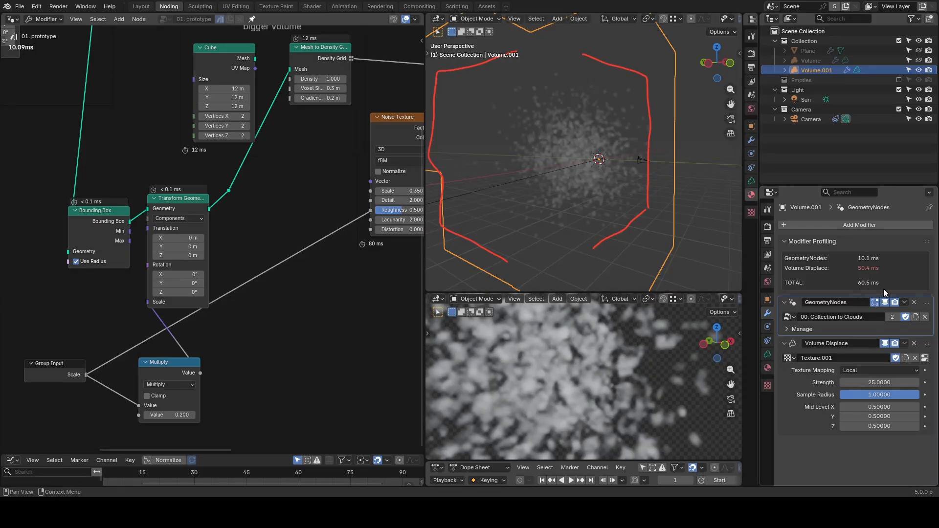
pyautogui.moveTo(885, 295)
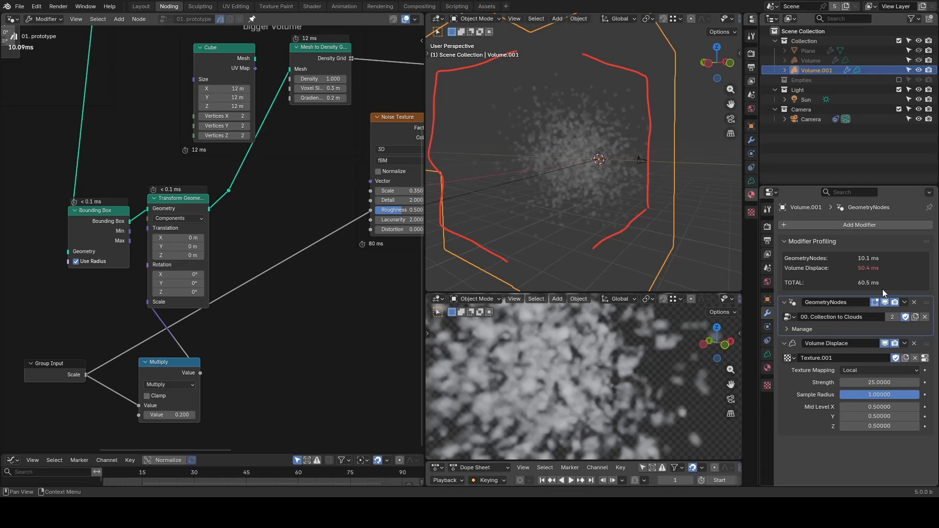
pyautogui.moveTo(882, 293)
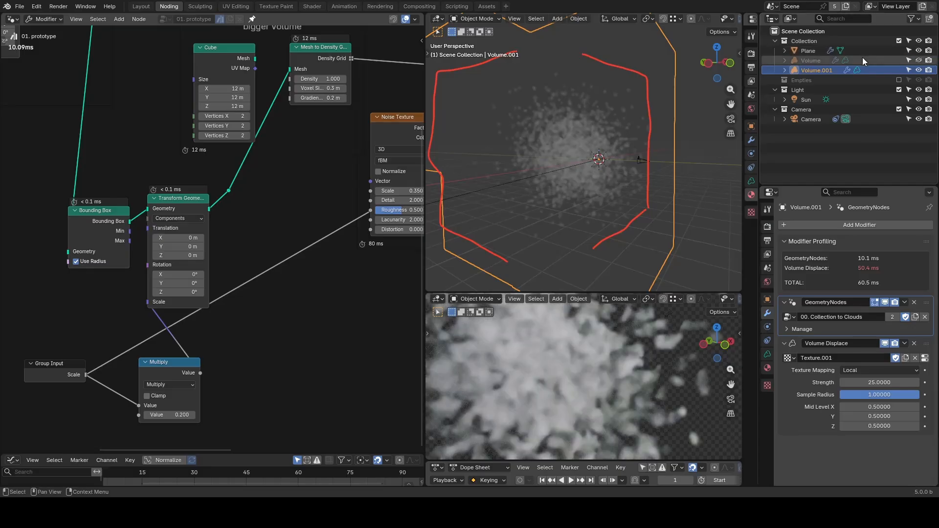
pyautogui.click(808, 50)
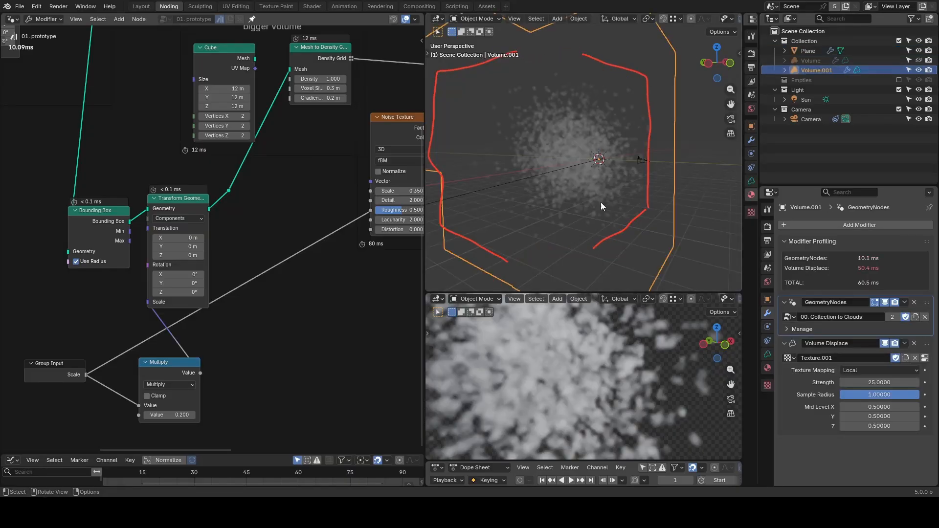
pyautogui.moveTo(640, 177)
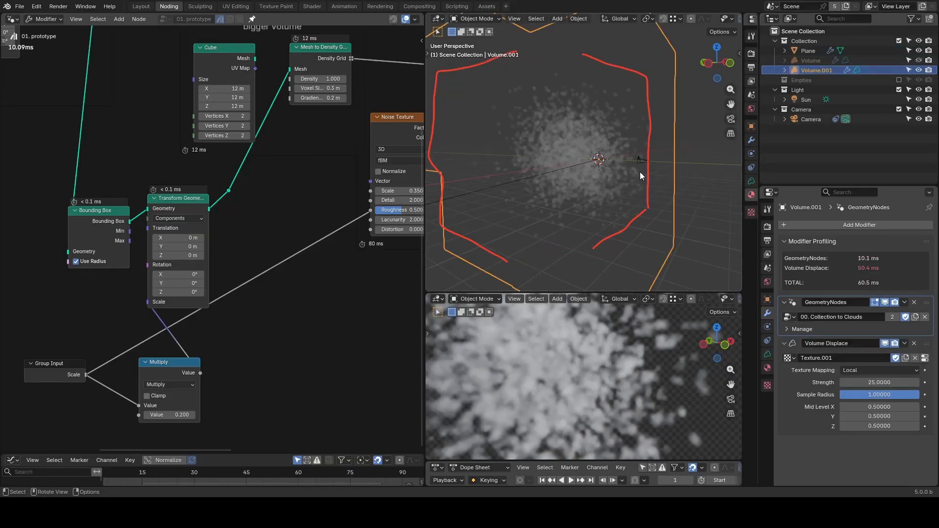